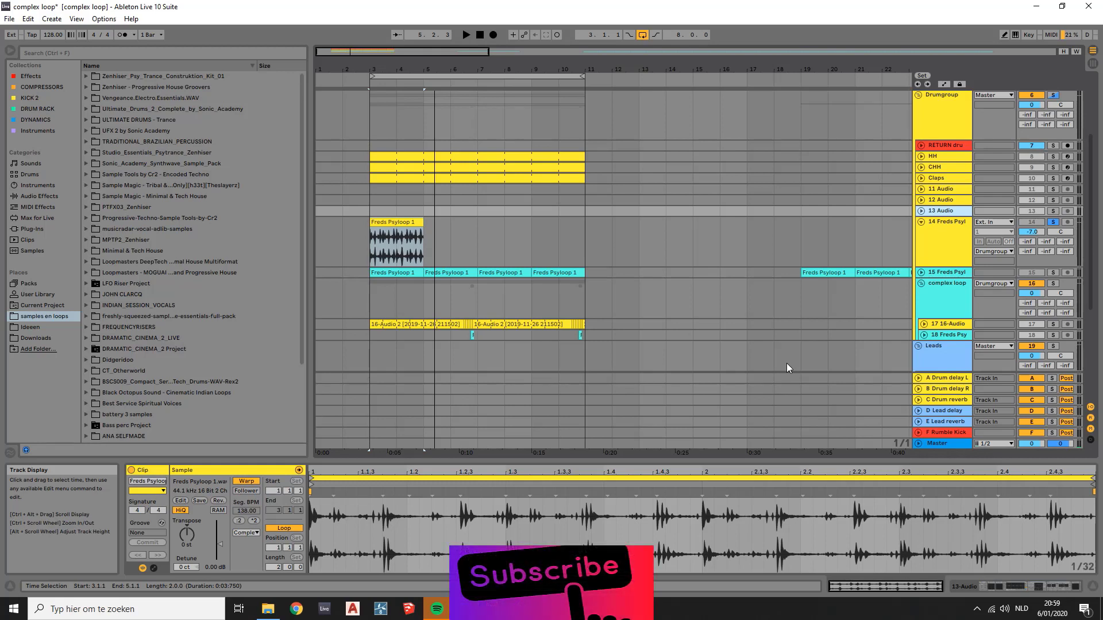
Step: Repitch the Freds Psyloop 1 clip on track 14 down to -18 st and audition it in playback
{"action": "left_click", "coordinate": [397, 232]}
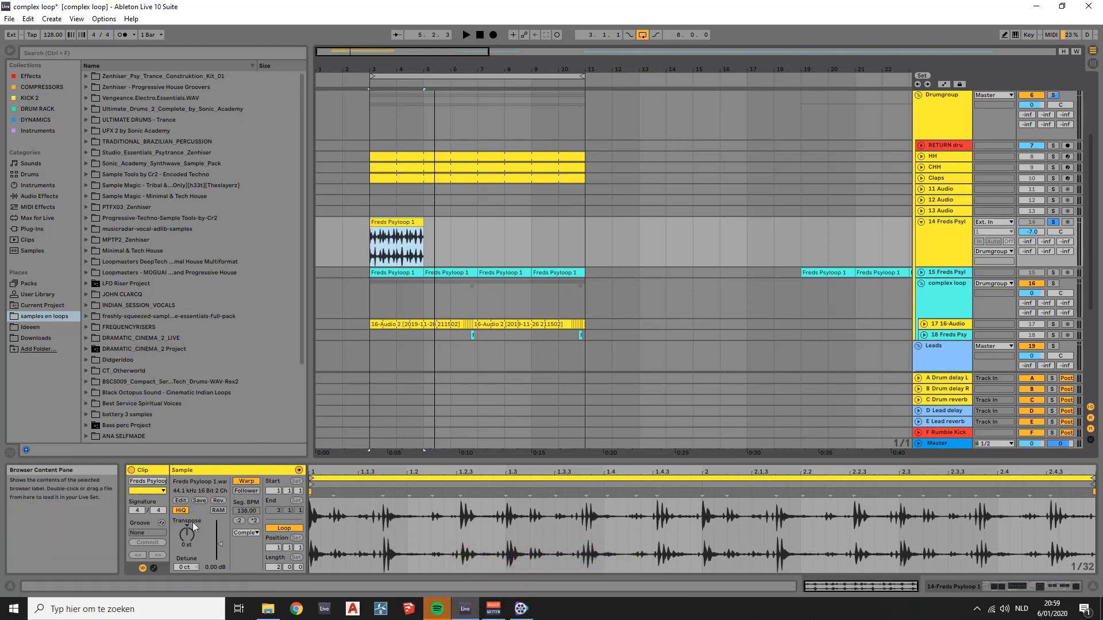
{"action": "left_click_drag", "start_coordinate": [186, 533], "coordinate": [186, 547]}
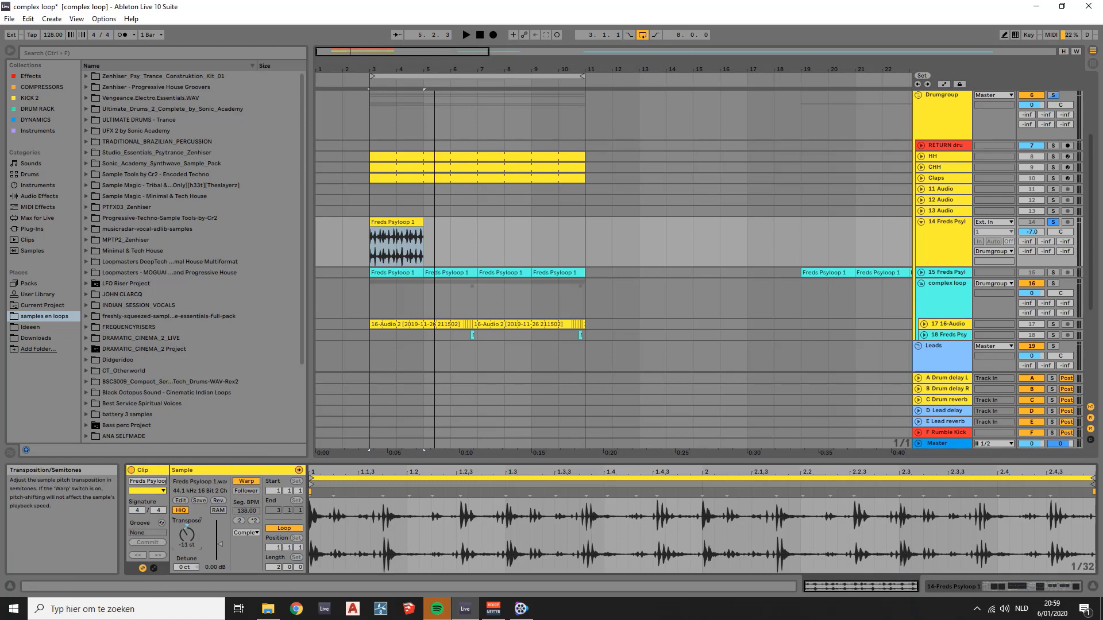
{"action": "left_click_drag", "start_coordinate": [186, 538], "coordinate": [183, 556]}
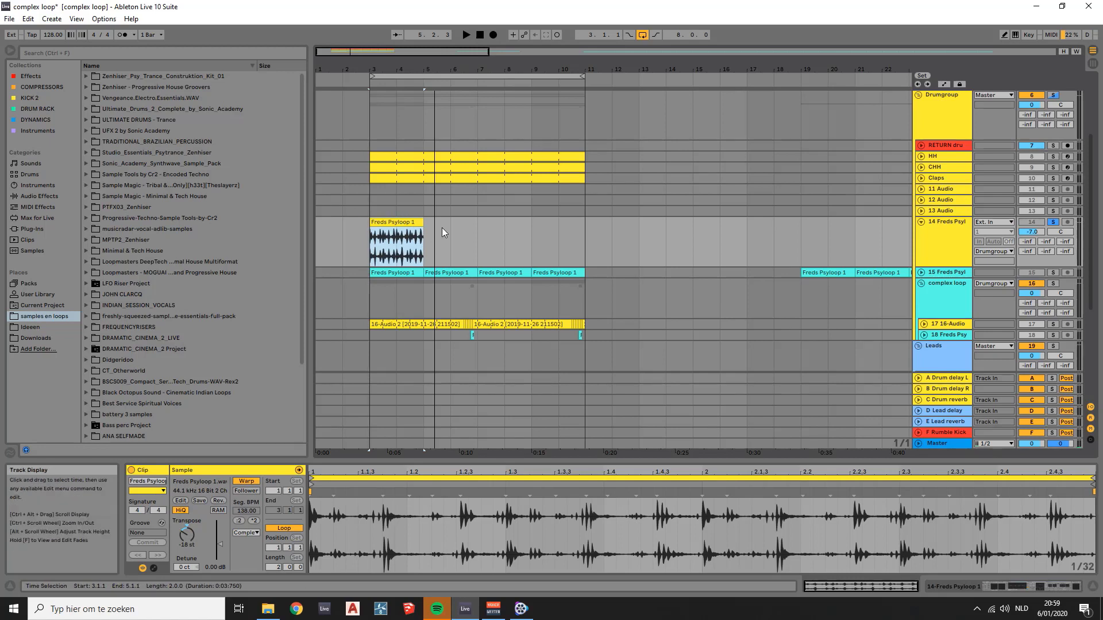
{"action": "left_click", "coordinate": [466, 35]}
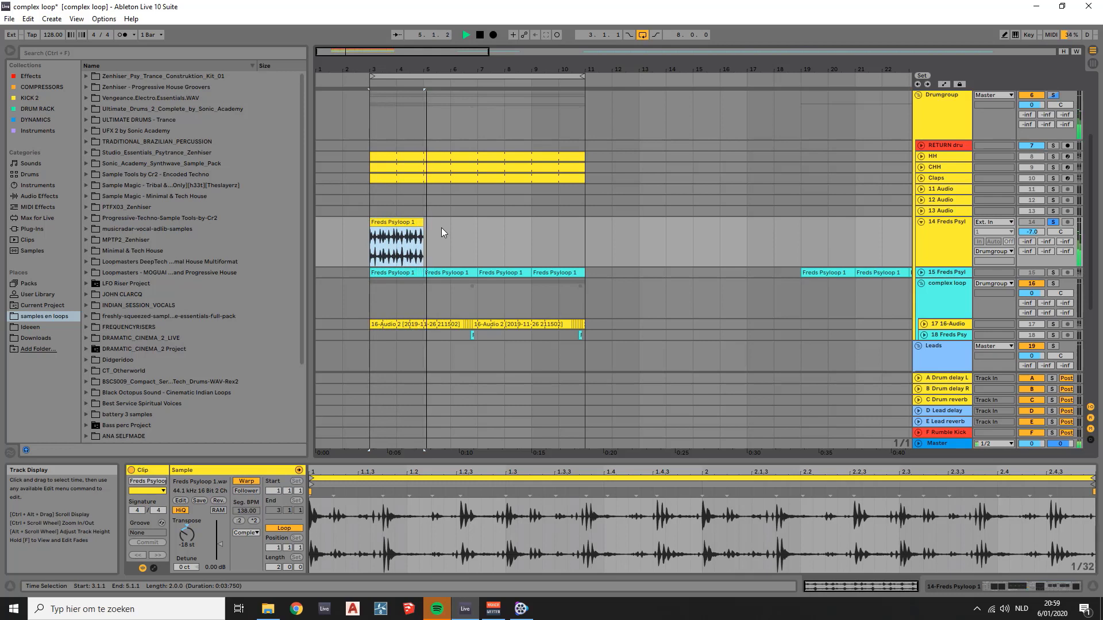
{"action": "left_click", "coordinate": [479, 34]}
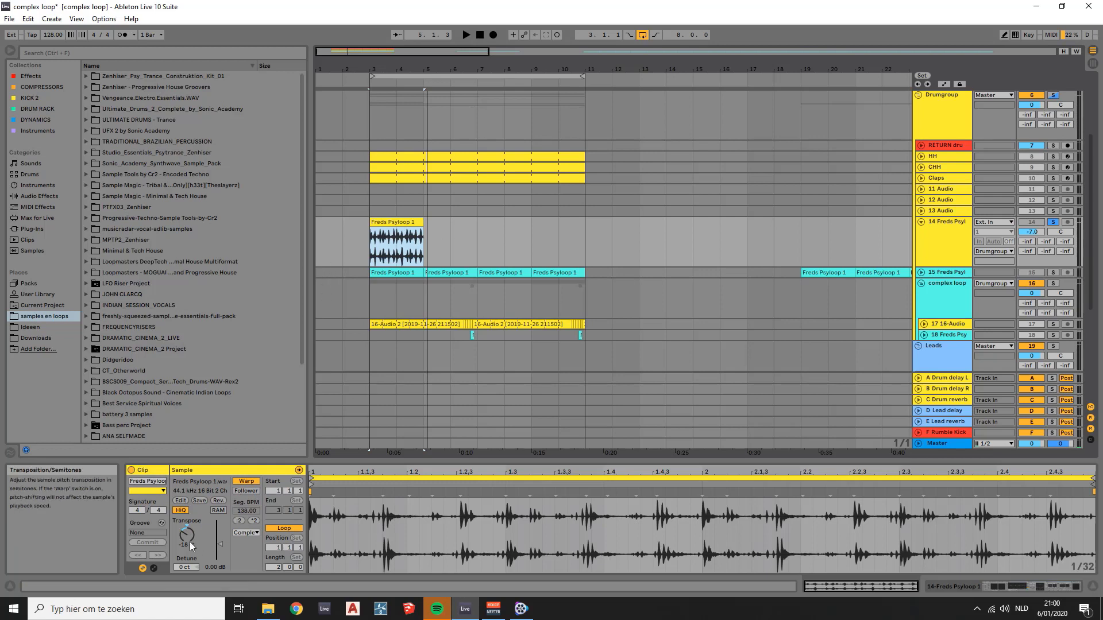
Step: Reset that clip's pitch to zero, then show track 15's Freds Psyloop clips and effects chain
{"action": "left_click", "coordinate": [395, 239]}
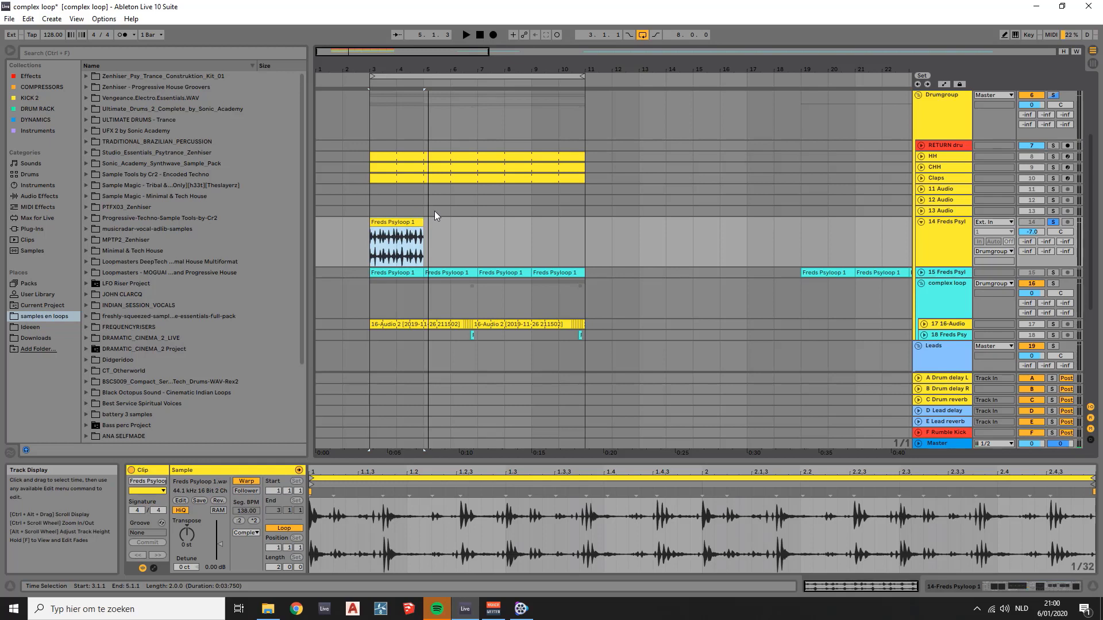
{"action": "left_click", "coordinate": [396, 246]}
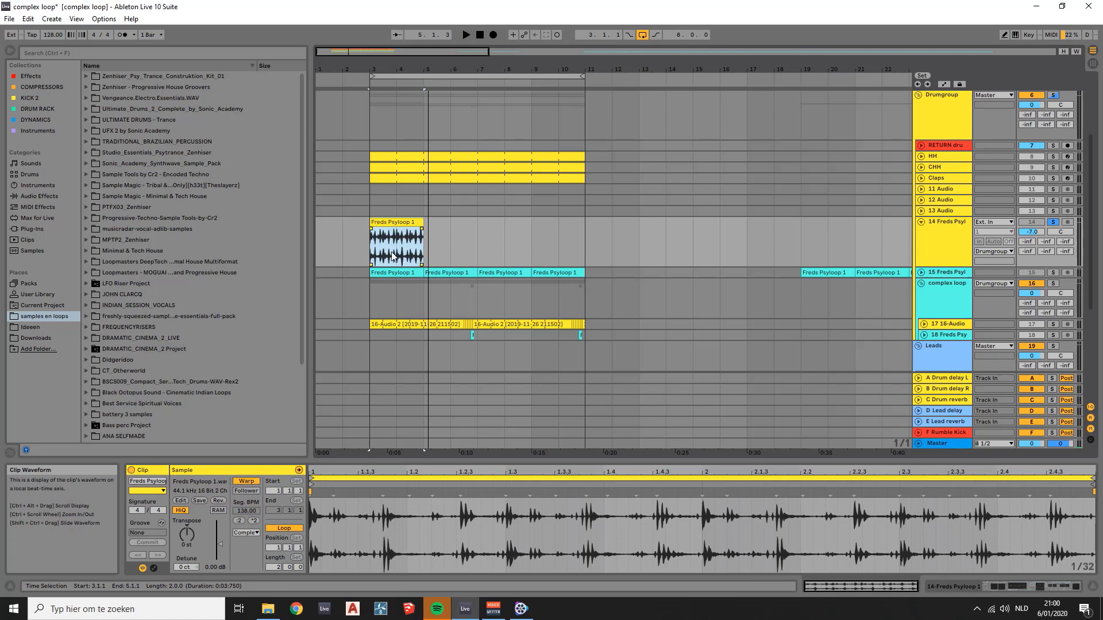
{"action": "left_click", "coordinate": [398, 232]}
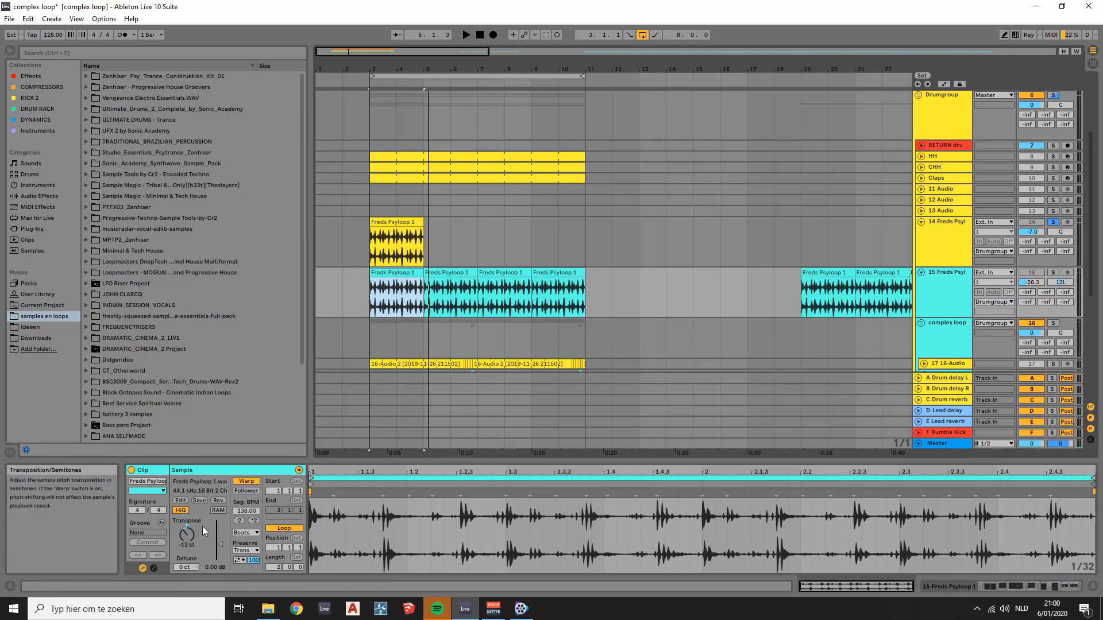
{"action": "left_click", "coordinate": [401, 274]}
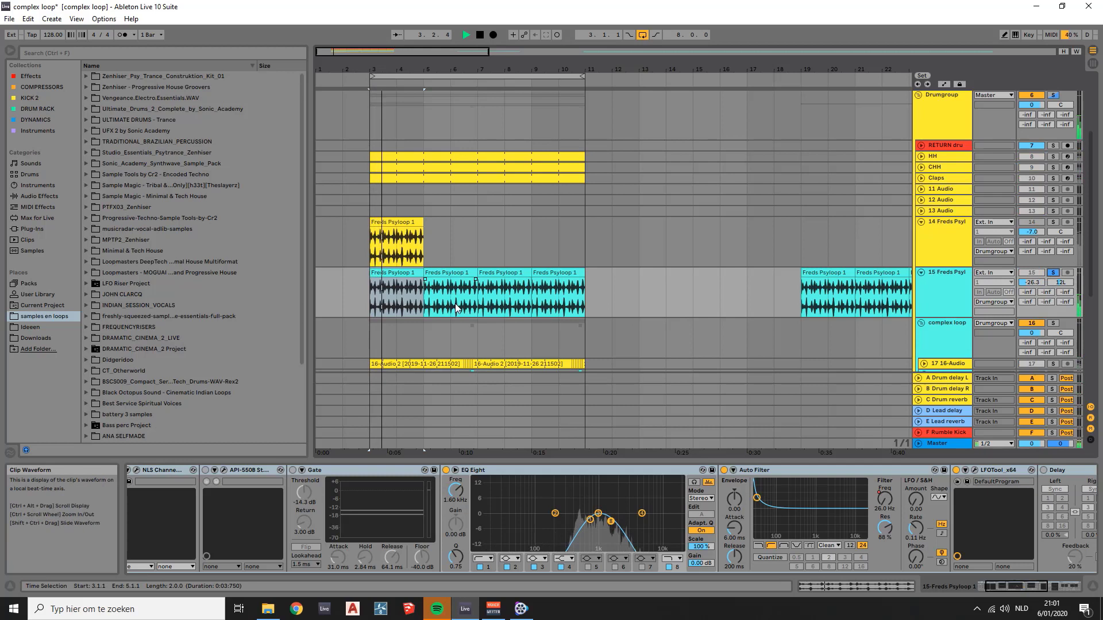
{"action": "left_click", "coordinate": [457, 292]}
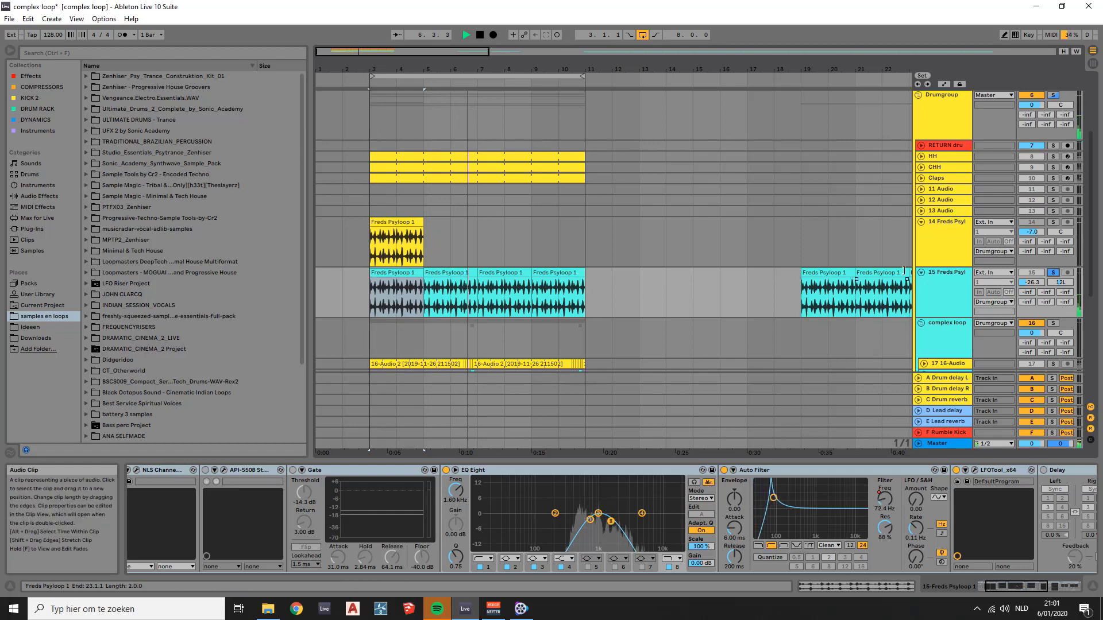
{"action": "mouse_move", "coordinate": [944, 275]}
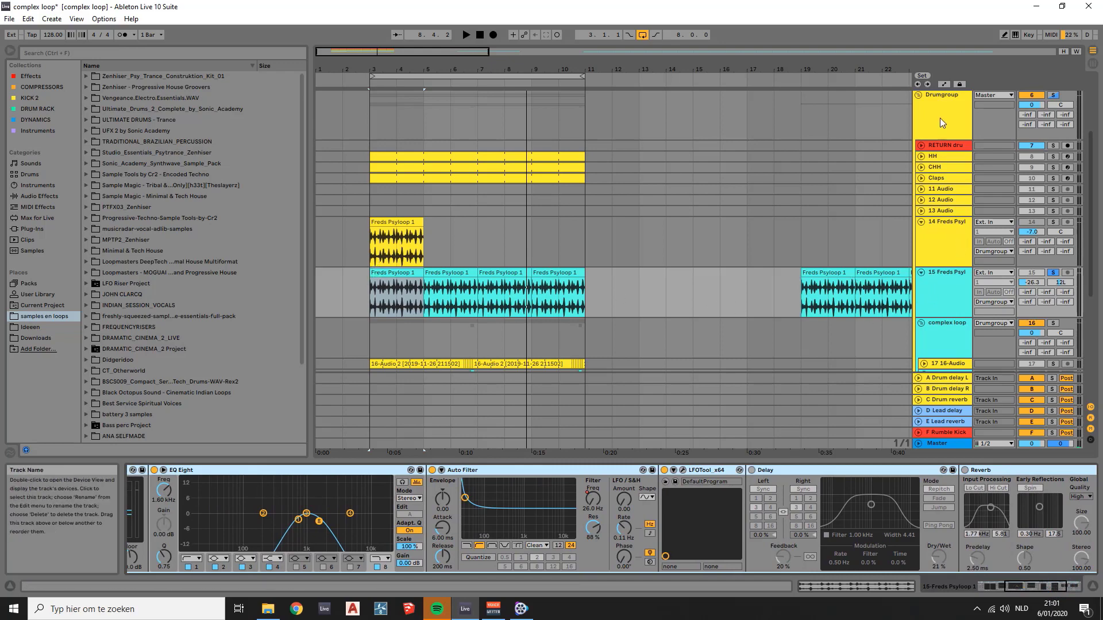
Step: Show automation lanes and choose track 15's Auto Filter frequency as the automated parameter
{"action": "left_click", "coordinate": [942, 283]}
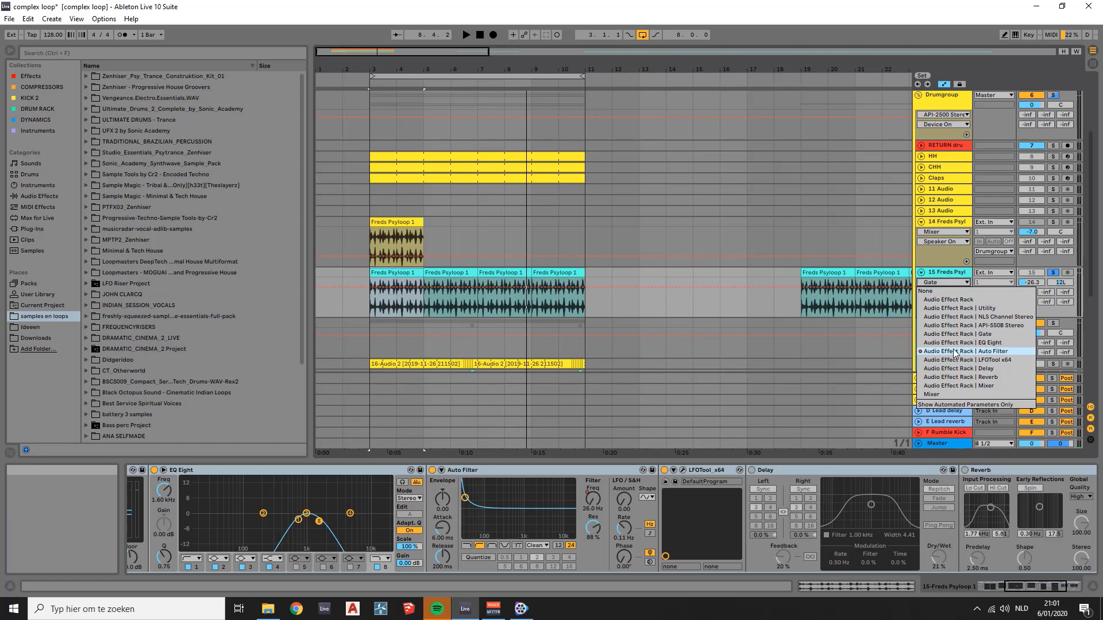
{"action": "left_click", "coordinate": [957, 352]}
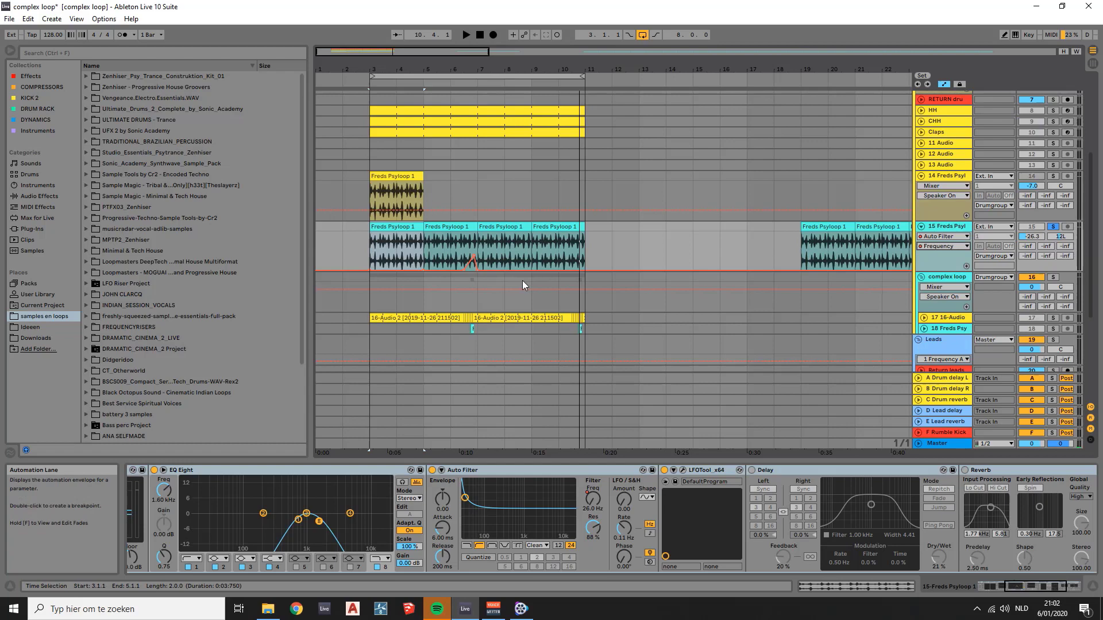
{"action": "mouse_move", "coordinate": [640, 299]}
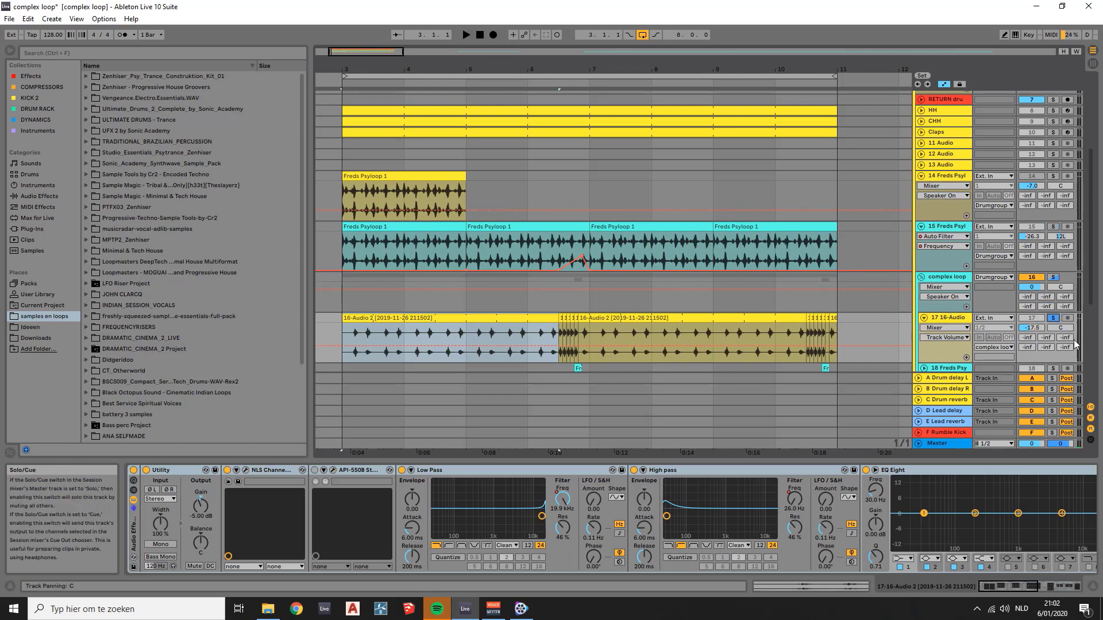
Step: Work in the arrangement near bar 6.3 toward placing a short Freds Psyloop 1 slice on track 18
{"action": "left_click", "coordinate": [1053, 317]}
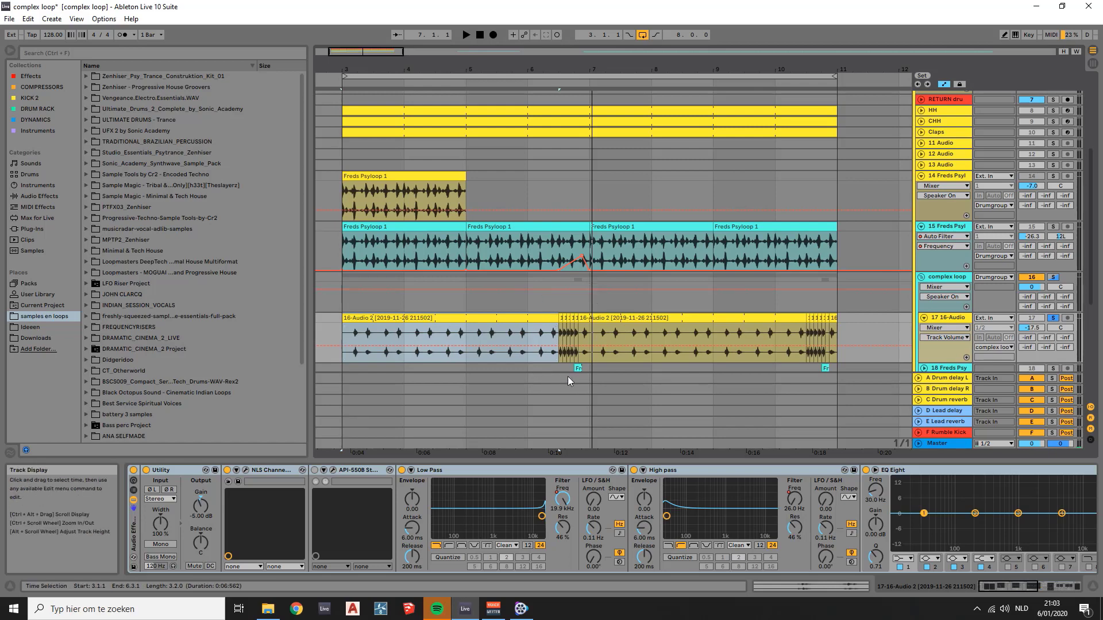
{"action": "mouse_move", "coordinate": [600, 362]}
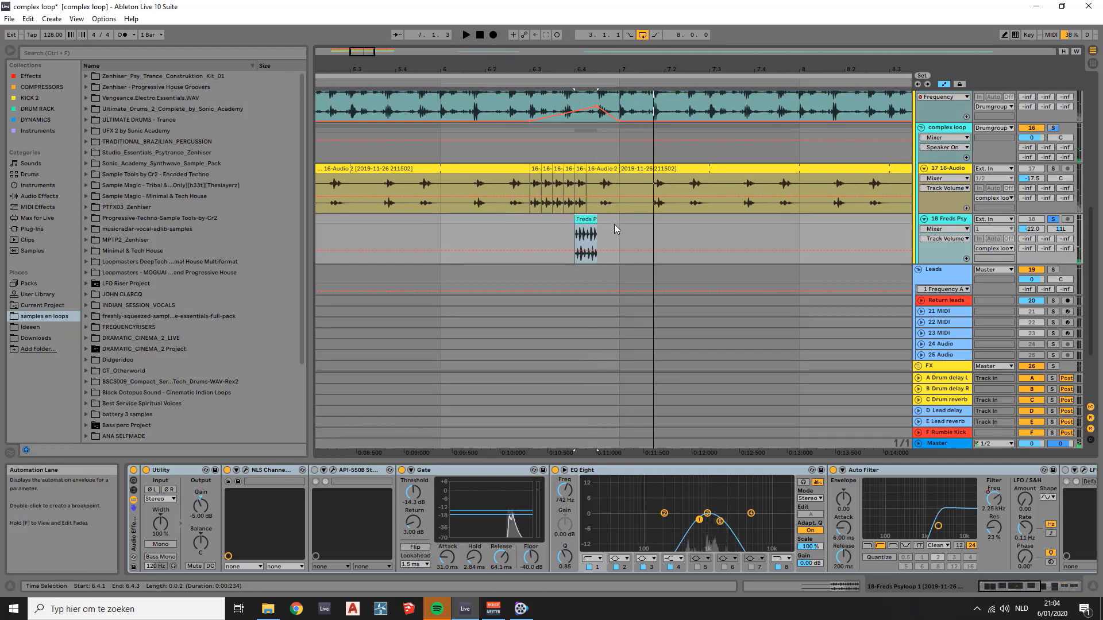
{"action": "left_click", "coordinate": [465, 34]}
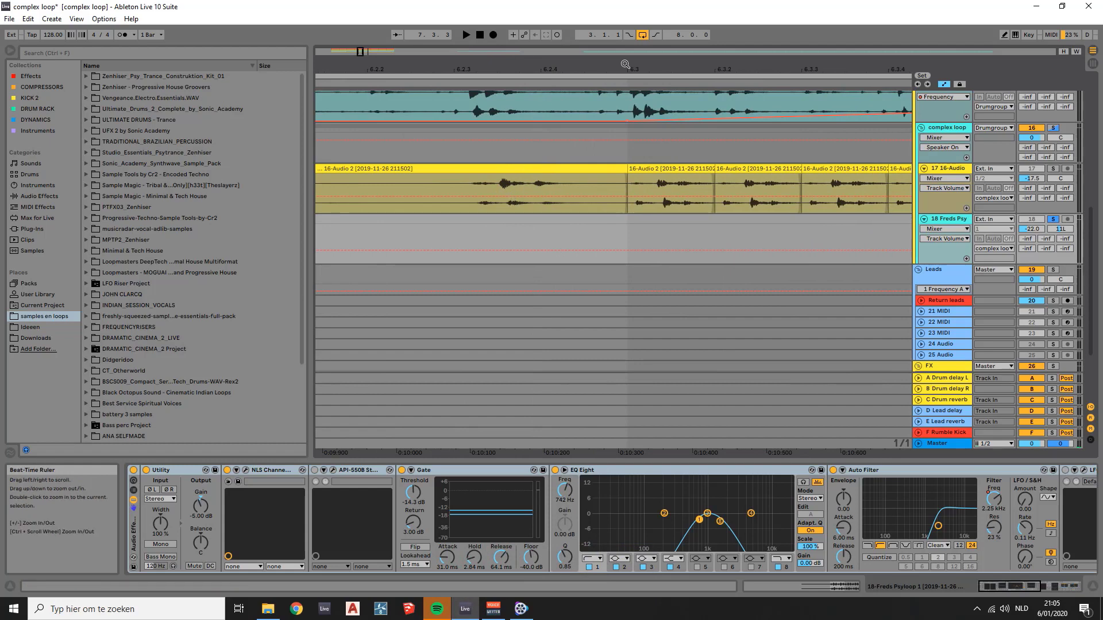
{"action": "left_click", "coordinate": [545, 242]}
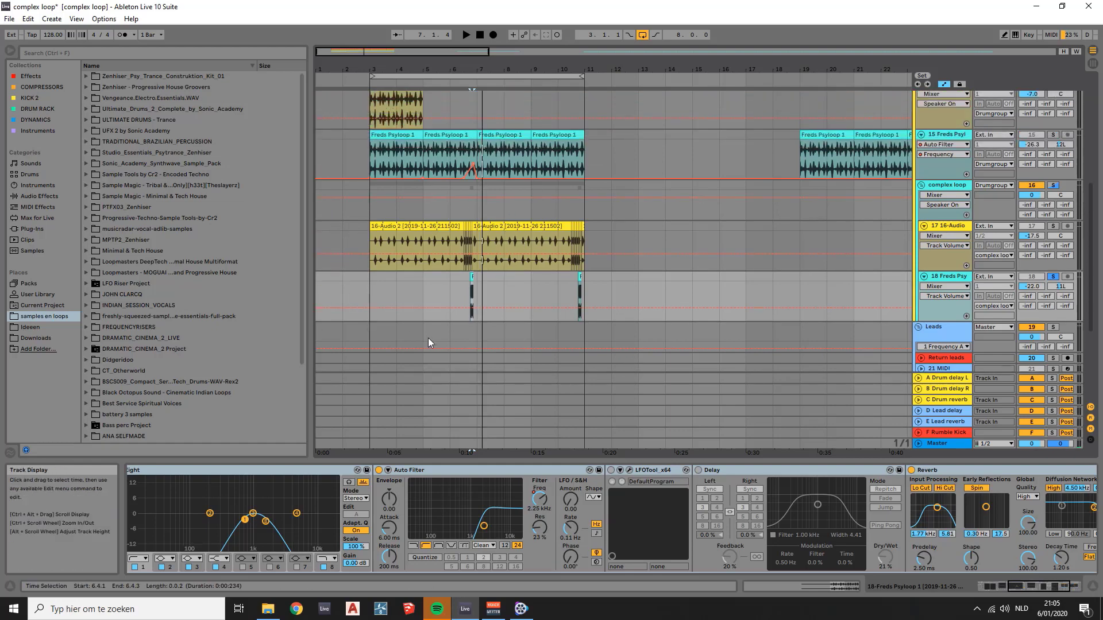
{"action": "mouse_move", "coordinate": [541, 331]}
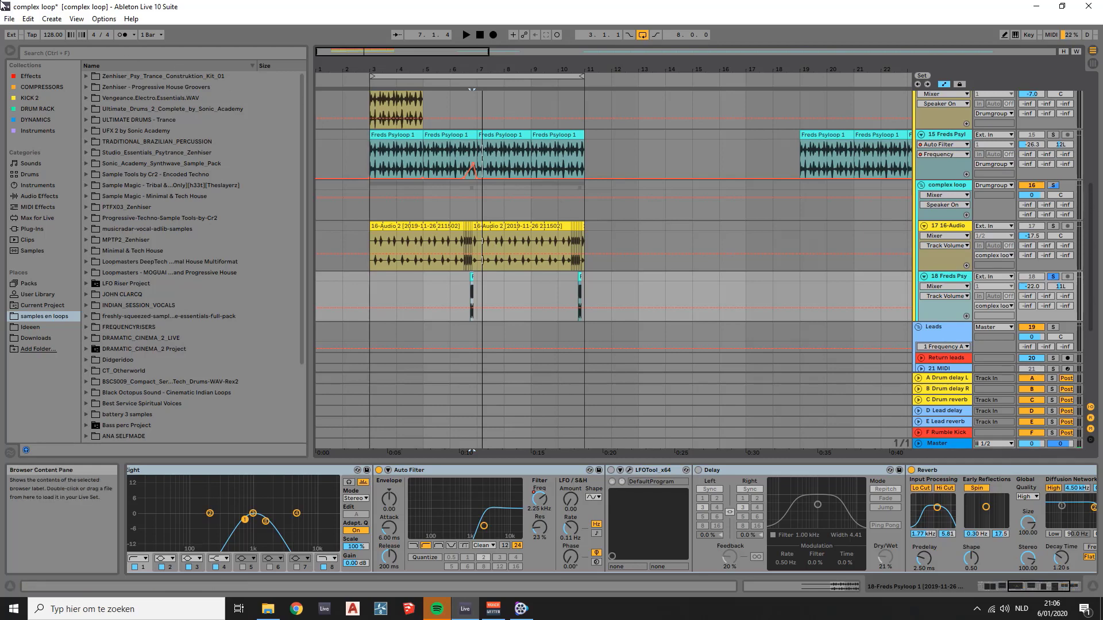
Step: Open John Clarcq - Mystic Rivers (Final).als from recent sets, discarding complex loop's unsaved changes
{"action": "left_click", "coordinate": [11, 19]}
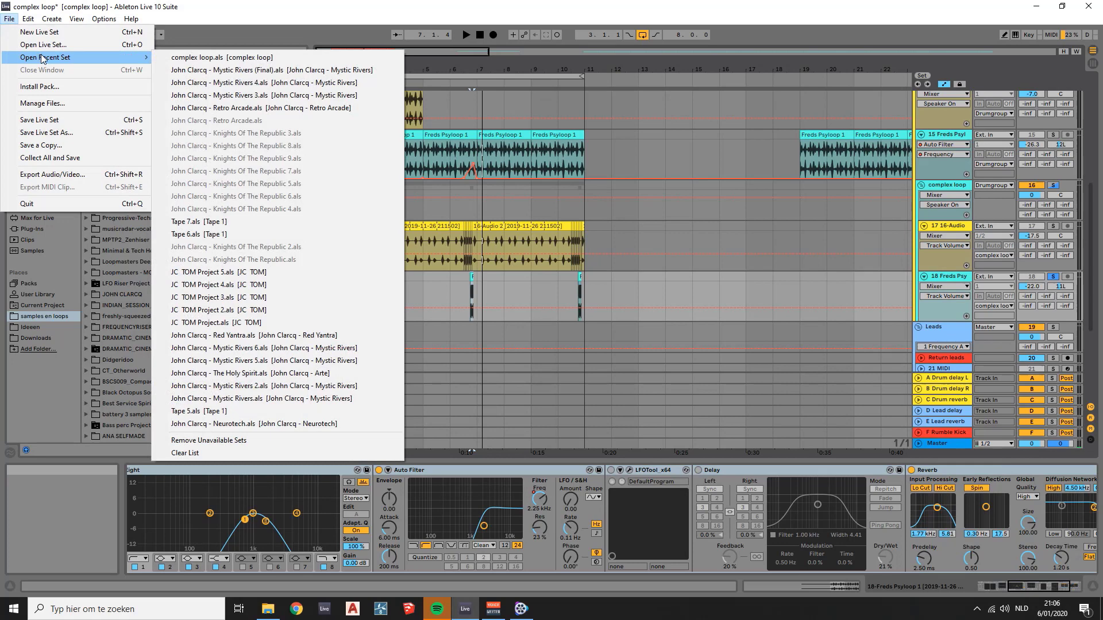
{"action": "mouse_move", "coordinate": [205, 62]}
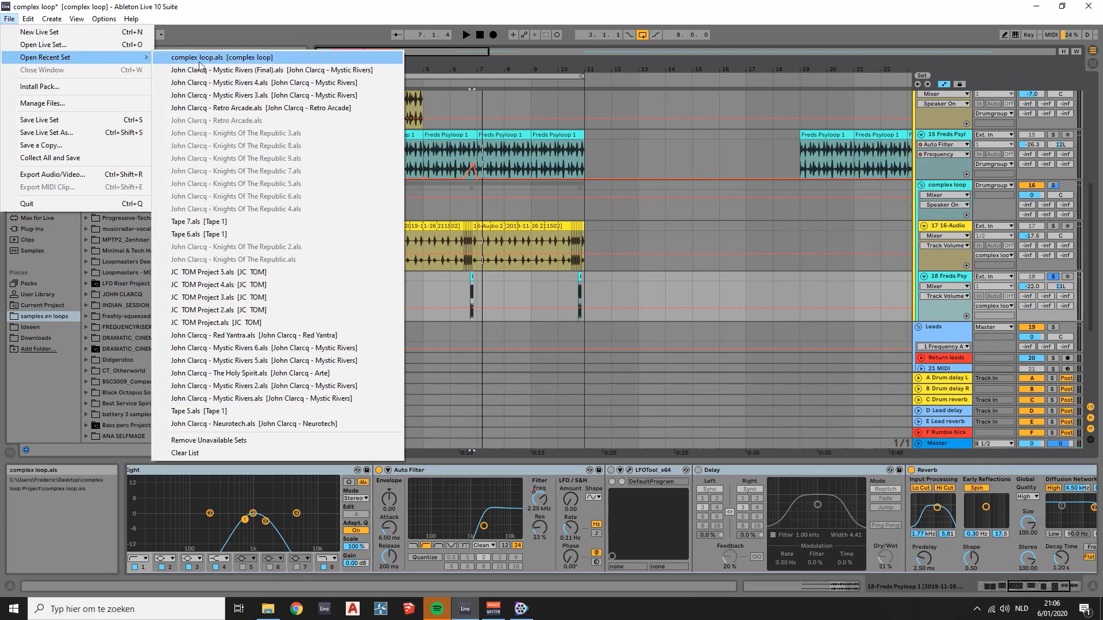
{"action": "mouse_move", "coordinate": [268, 70]}
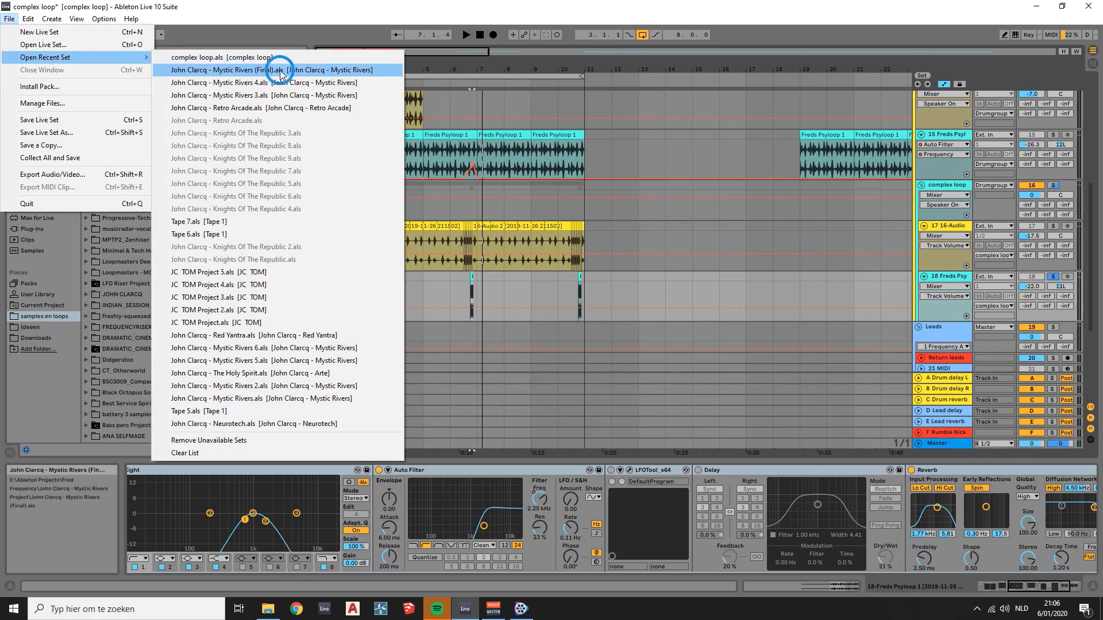
{"action": "left_click", "coordinate": [273, 70]}
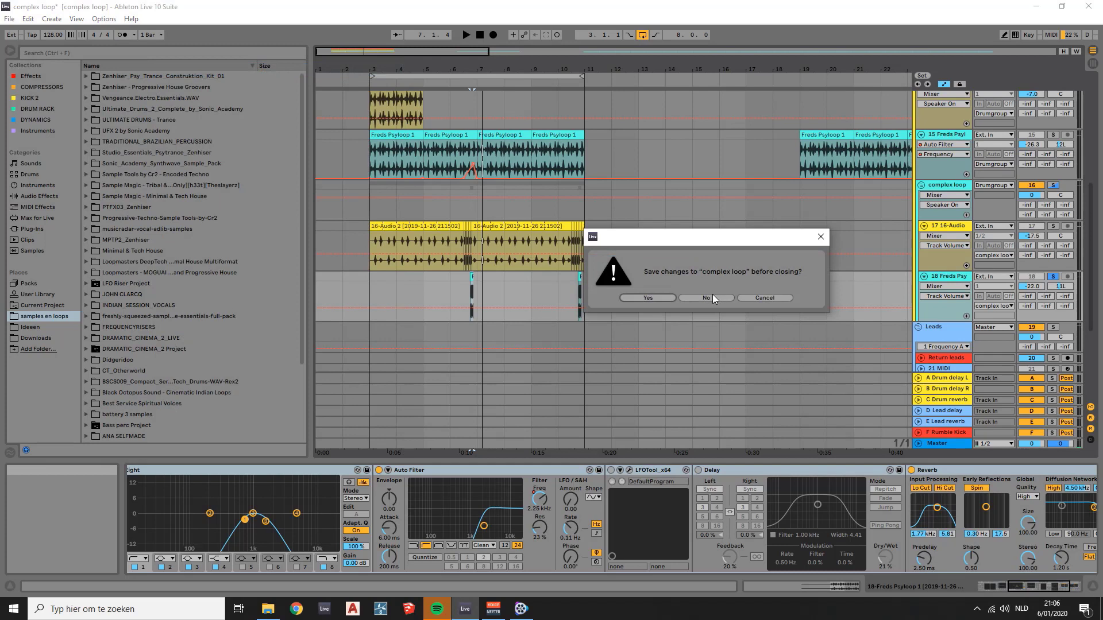
{"action": "left_click", "coordinate": [704, 297]}
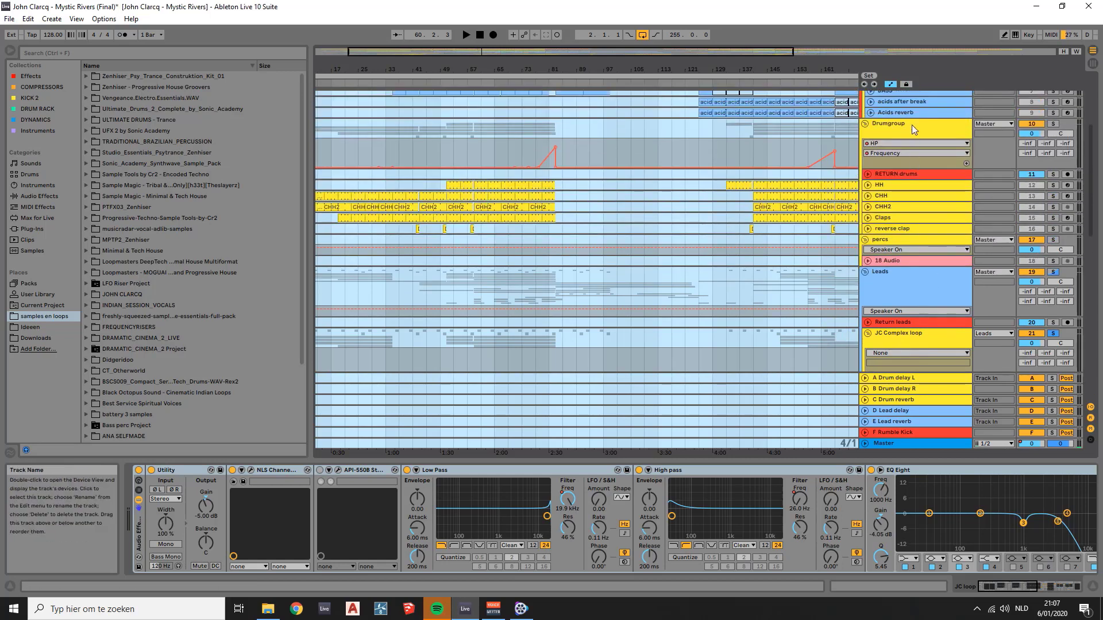
{"action": "mouse_move", "coordinate": [908, 200]}
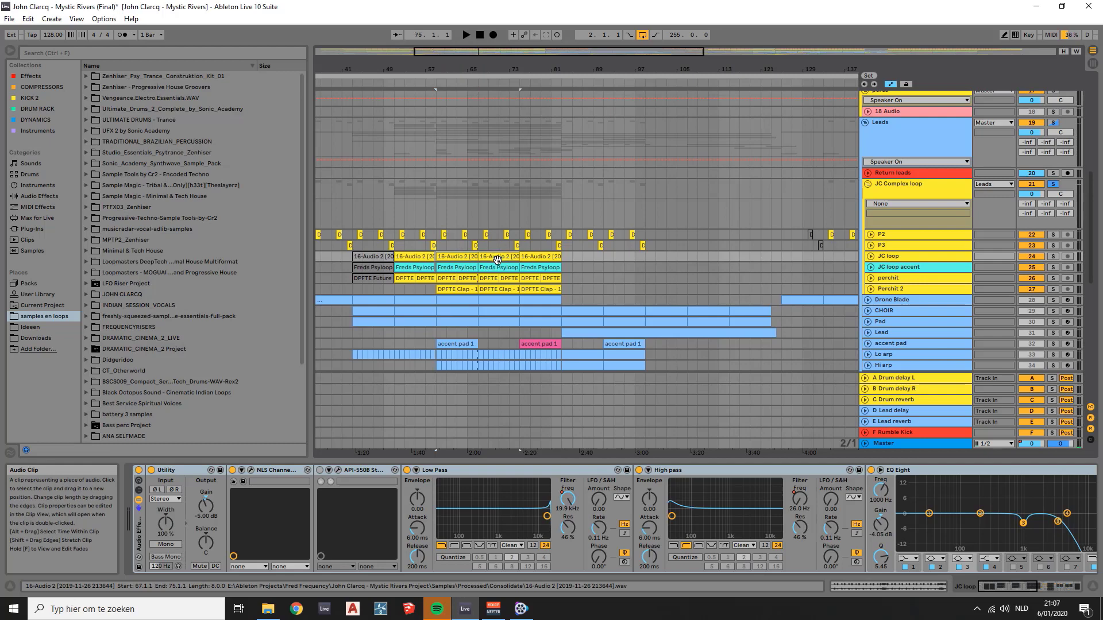
Step: Loop the arrangement over the 16-Audio 2 clip's length on the JC loop track
{"action": "right_click", "coordinate": [458, 256]}
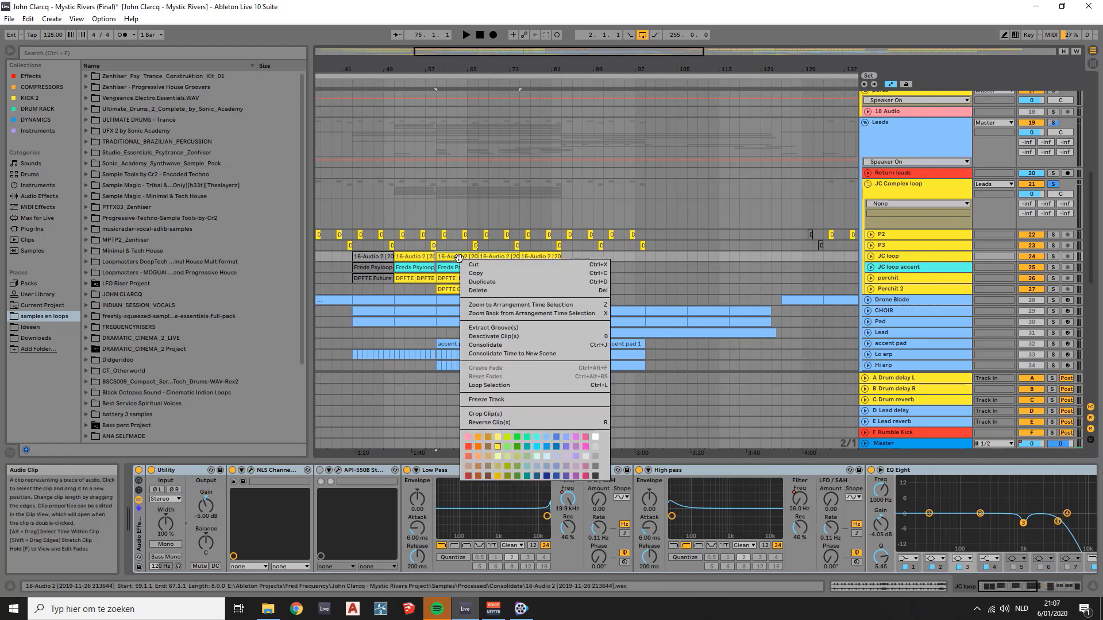
{"action": "mouse_move", "coordinate": [488, 385]}
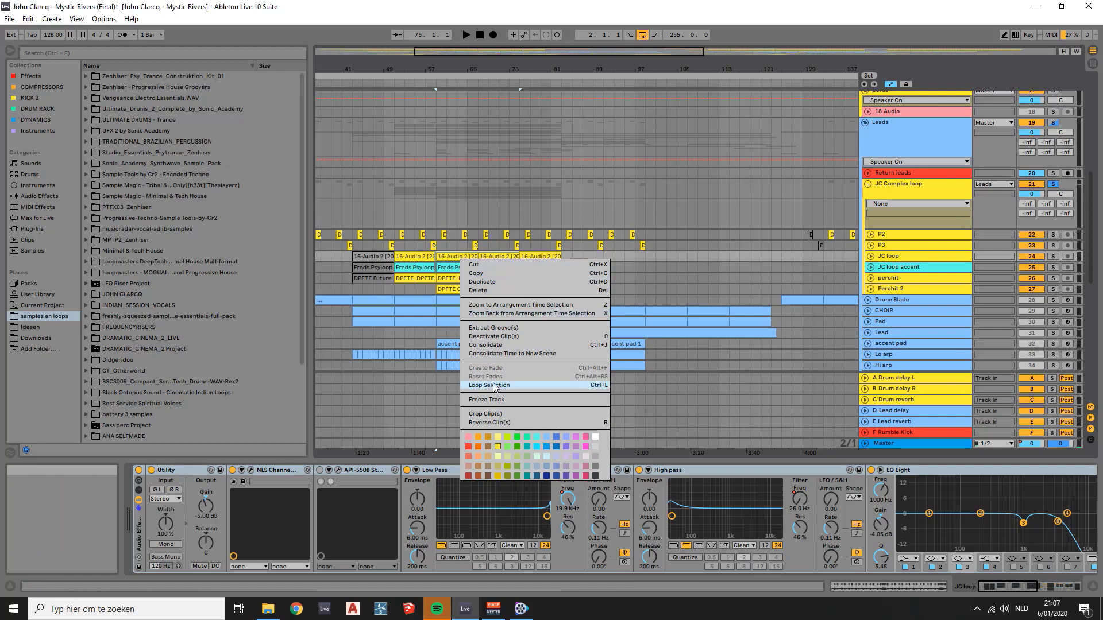
{"action": "left_click", "coordinate": [488, 385]}
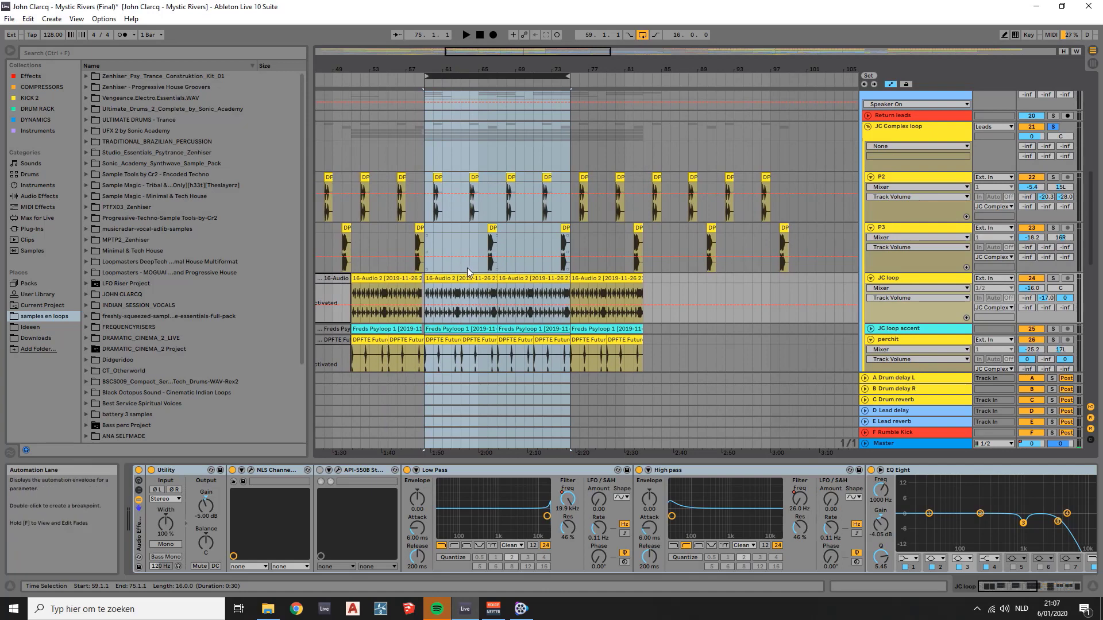
{"action": "left_click", "coordinate": [464, 35]}
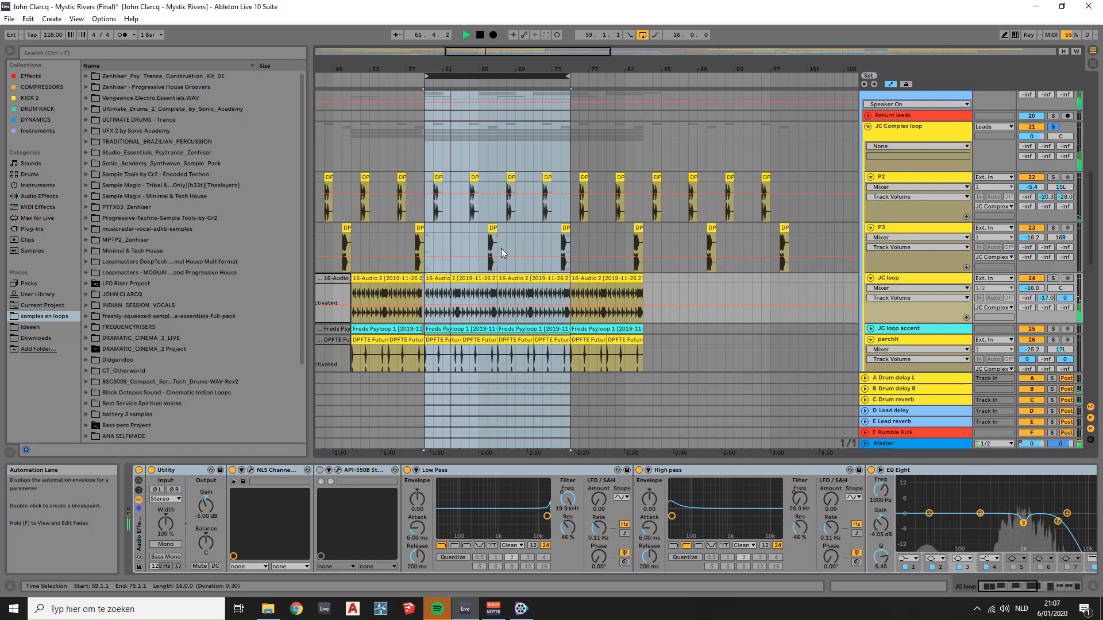
{"action": "left_click", "coordinate": [445, 280]}
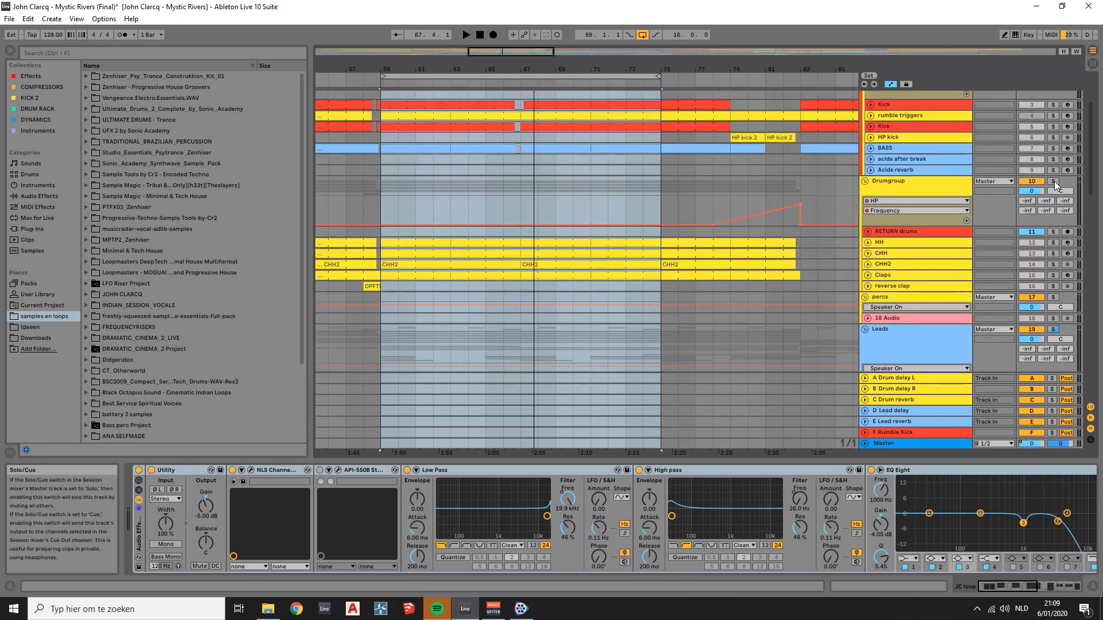
Step: Scroll down through the arrangement tracks toward Perchit 2 while the loop plays
{"action": "scroll", "scroll_direction": "down", "scroll_amount": 3}
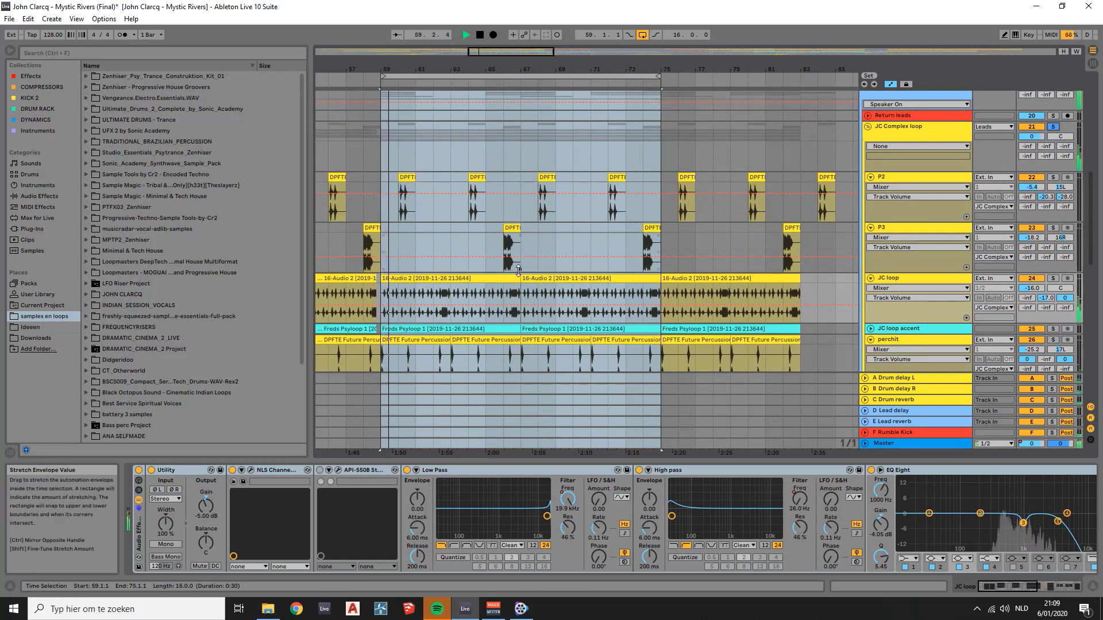
{"action": "scroll", "scroll_direction": "down", "scroll_amount": 3}
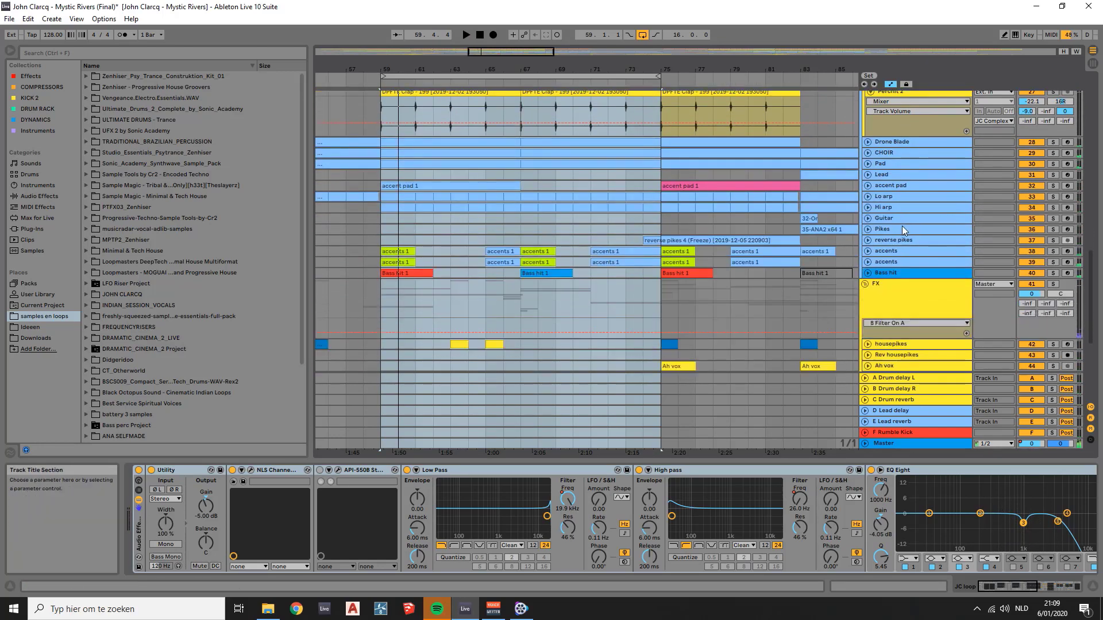
{"action": "scroll", "scroll_direction": "down", "scroll_amount": 3}
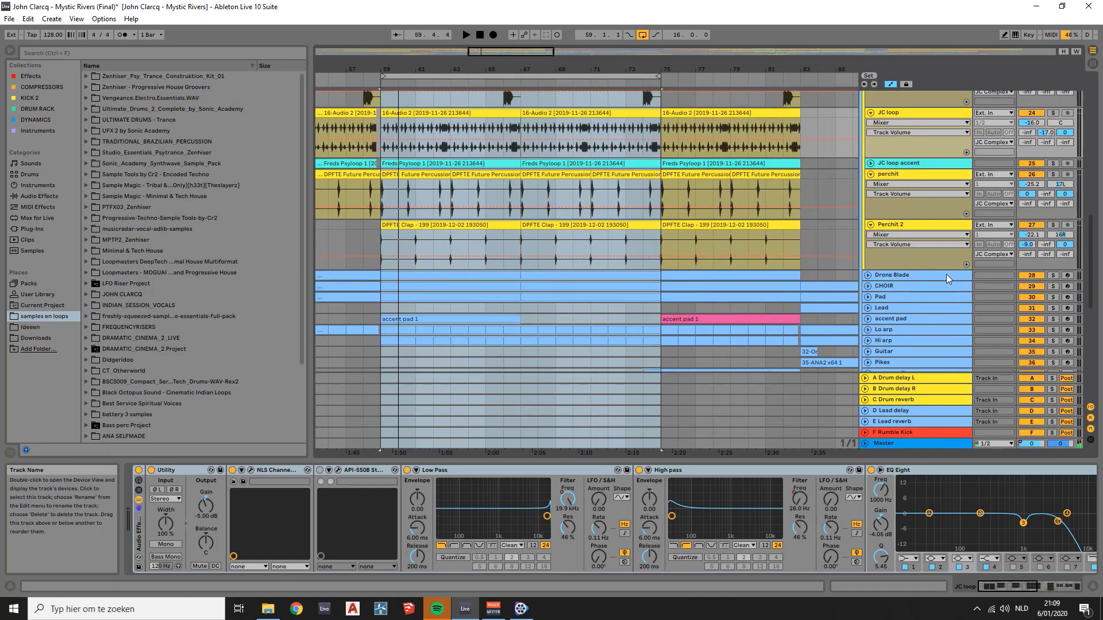
{"action": "scroll", "scroll_direction": "down", "scroll_amount": 3}
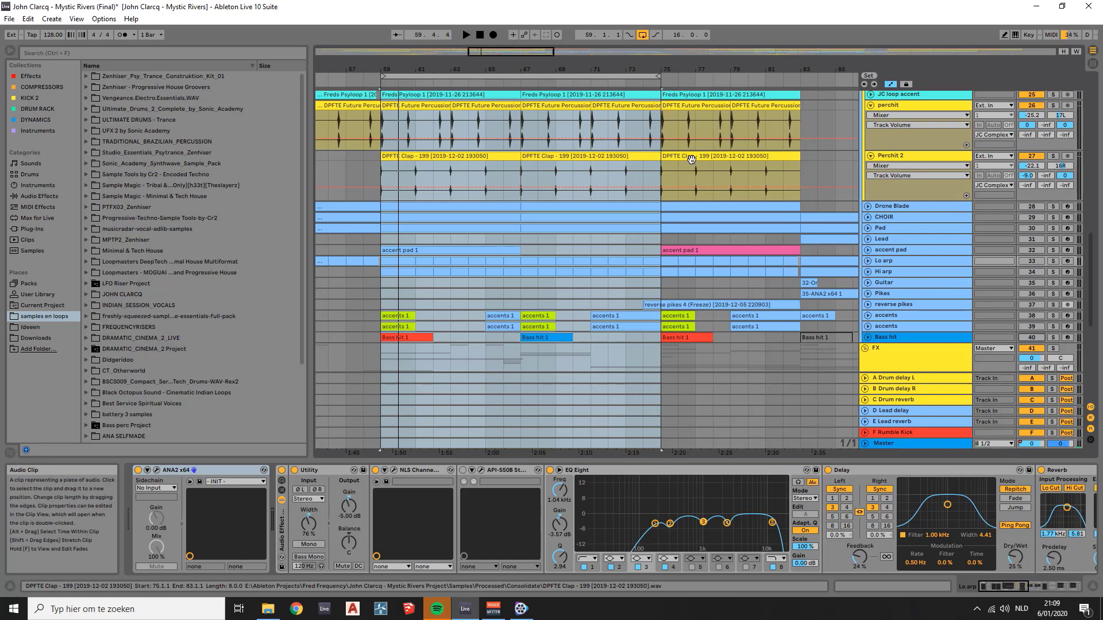
{"action": "left_click", "coordinate": [464, 34]}
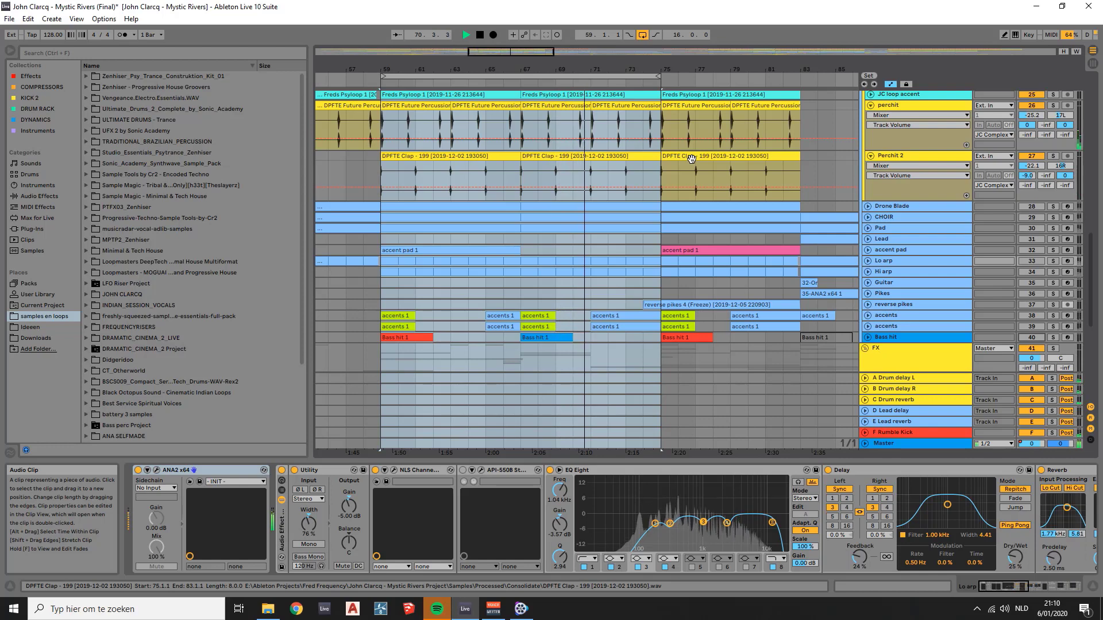
{"action": "left_click", "coordinate": [465, 34]}
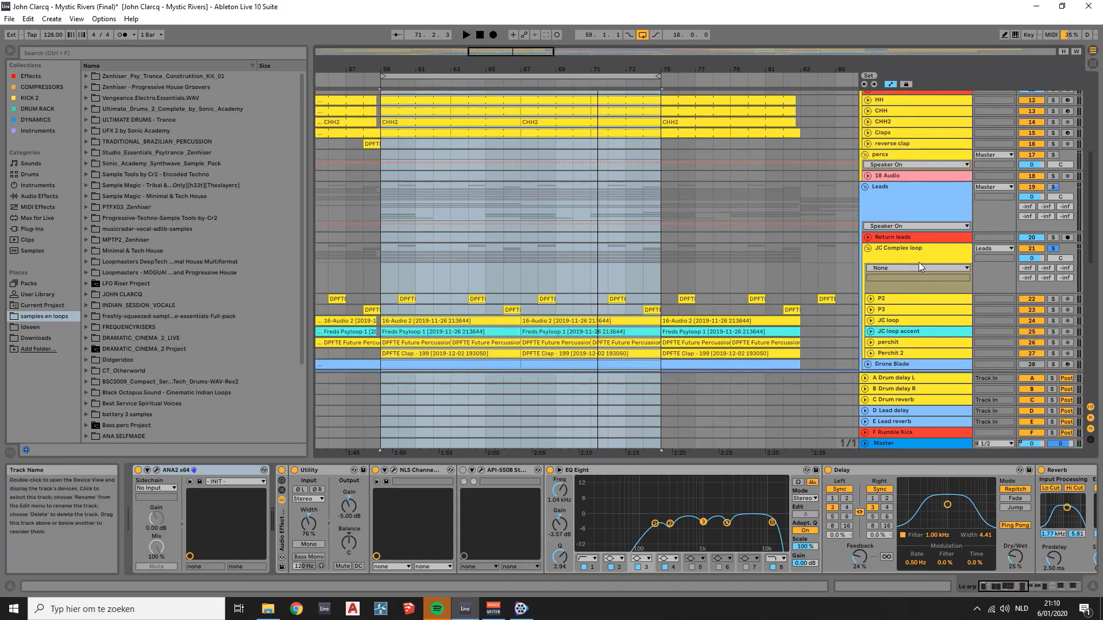
{"action": "scroll", "scroll_direction": "down", "scroll_amount": 3}
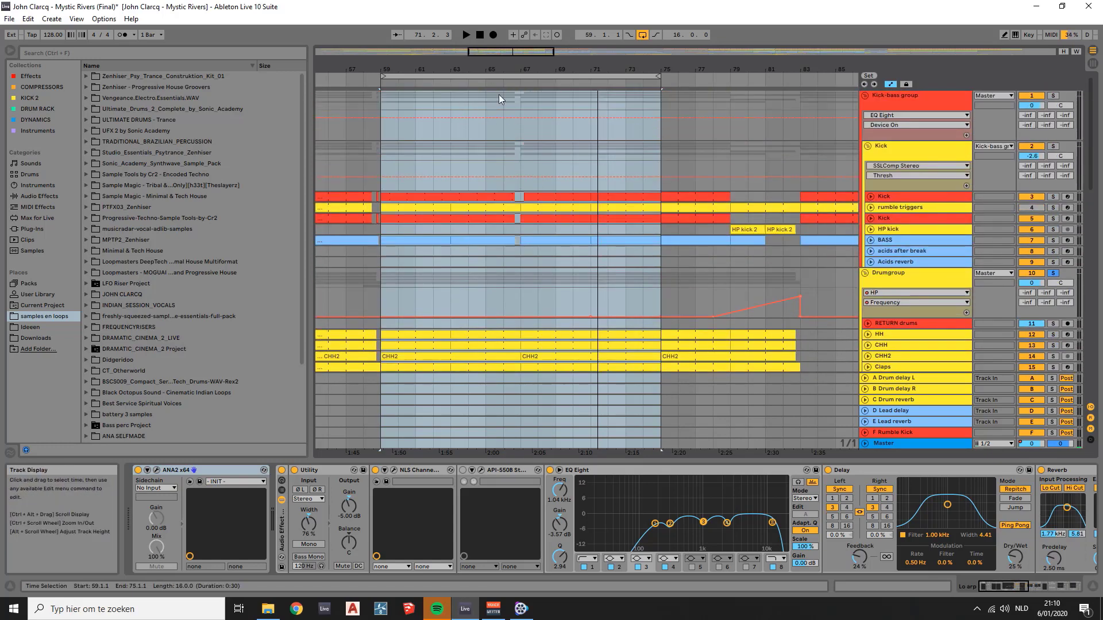